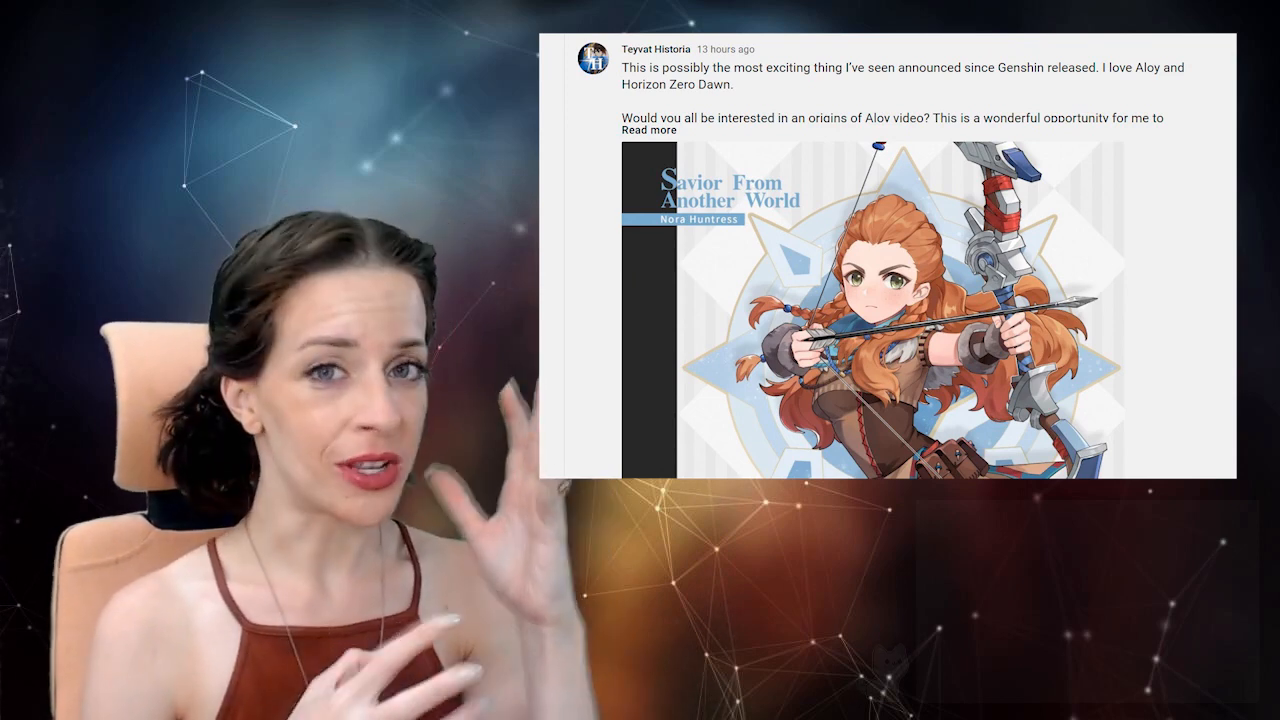
{"action": "scroll", "scroll_direction": "down", "scroll_amount": 3}
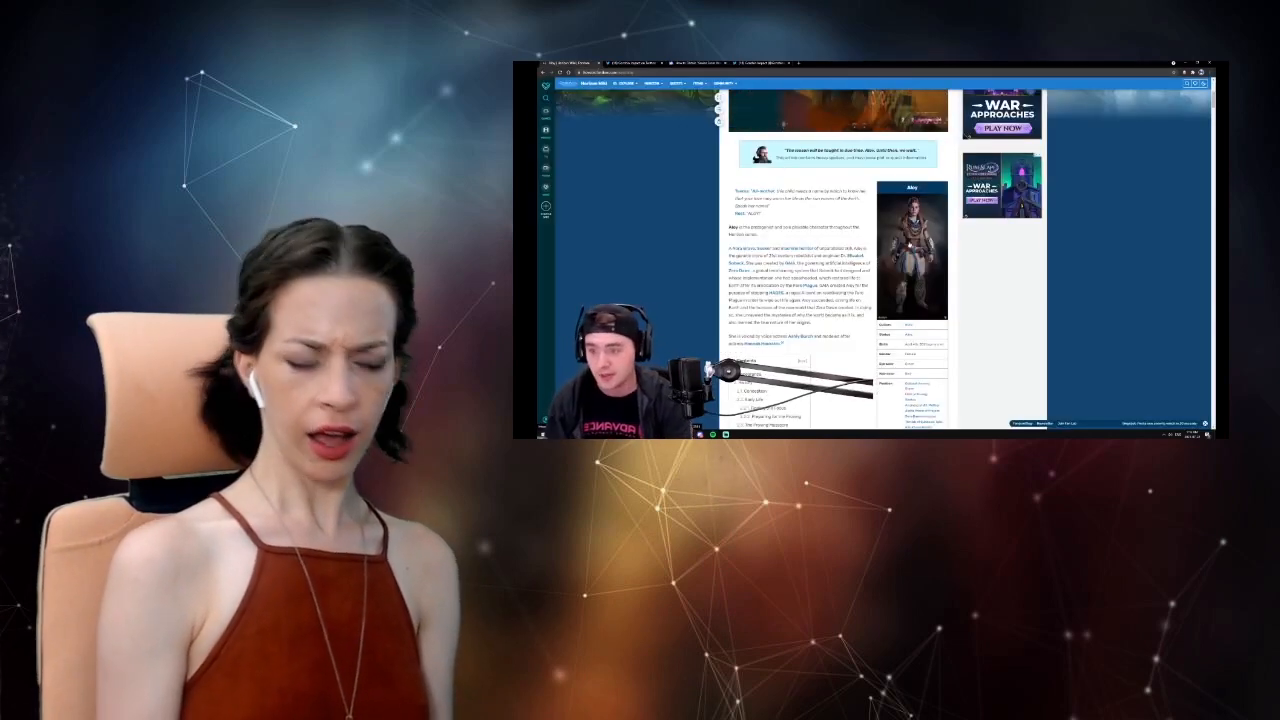
{"action": "left_click", "coordinate": [908, 256]}
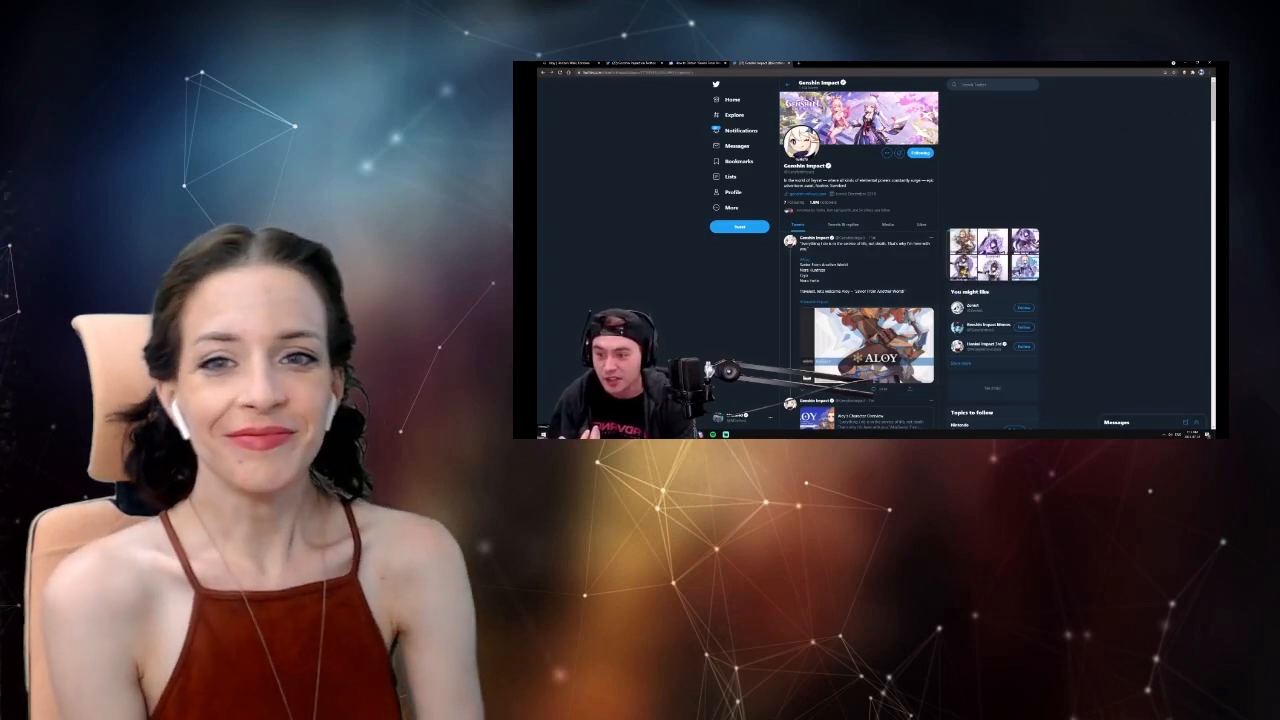
{"action": "left_click", "coordinate": [872, 344]}
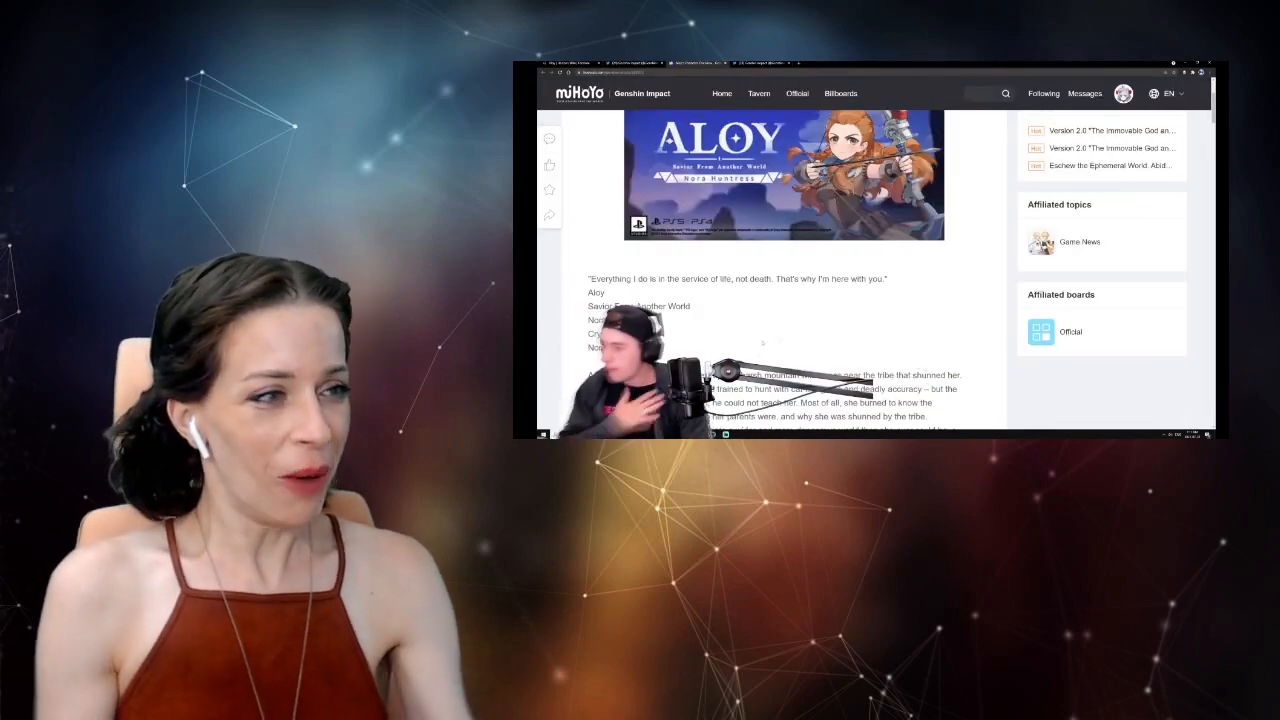
{"action": "scroll", "scroll_direction": "down", "scroll_amount": 3}
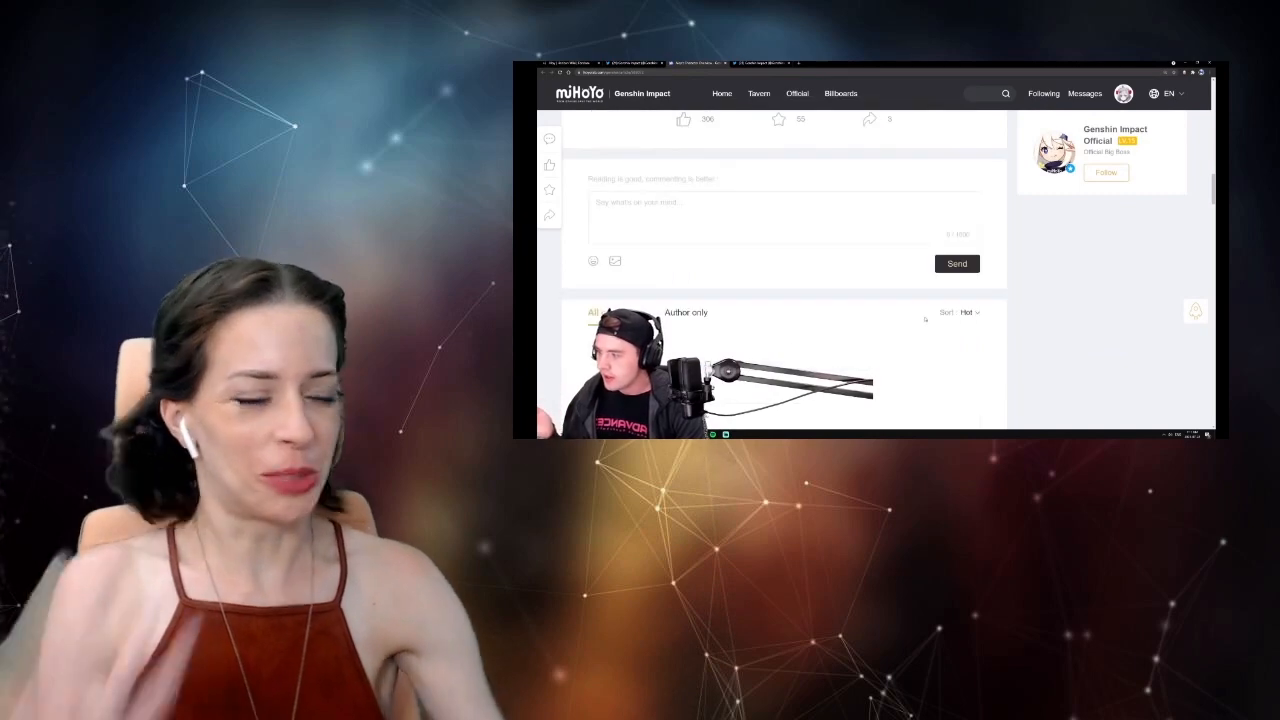
{"action": "scroll", "scroll_direction": "up", "scroll_amount": 3}
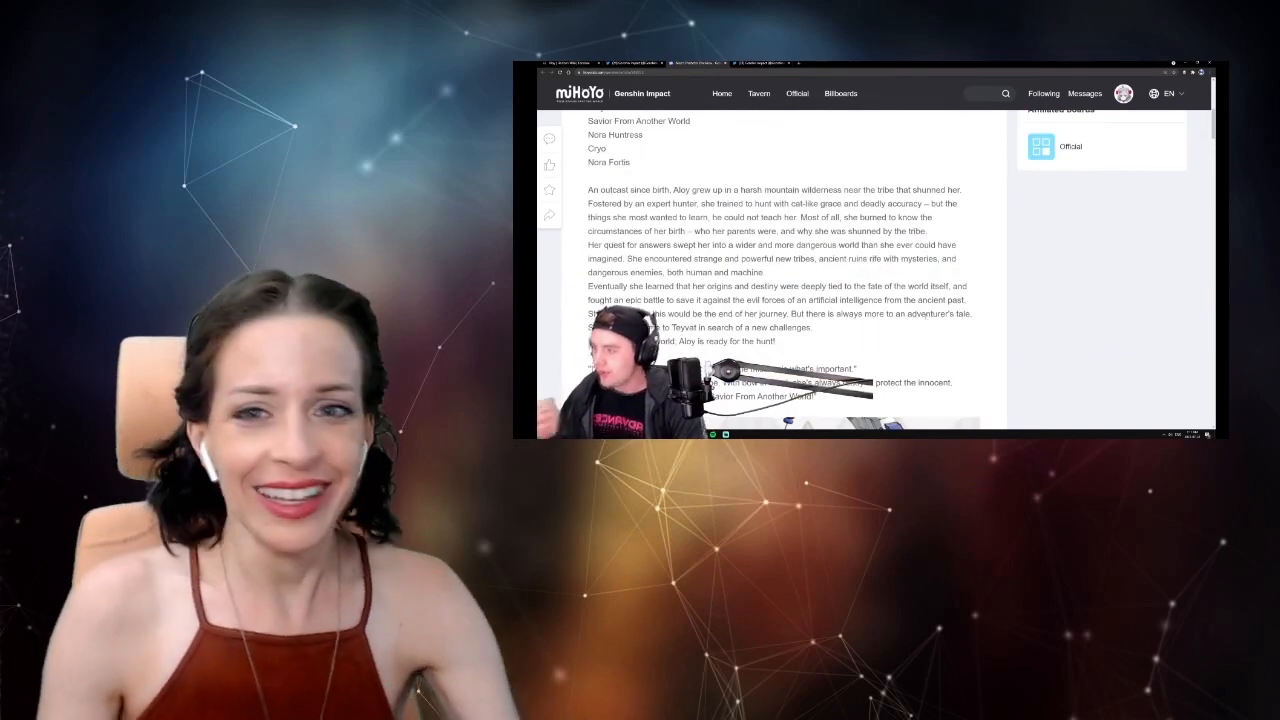
{"action": "scroll", "scroll_direction": "up", "scroll_amount": 3}
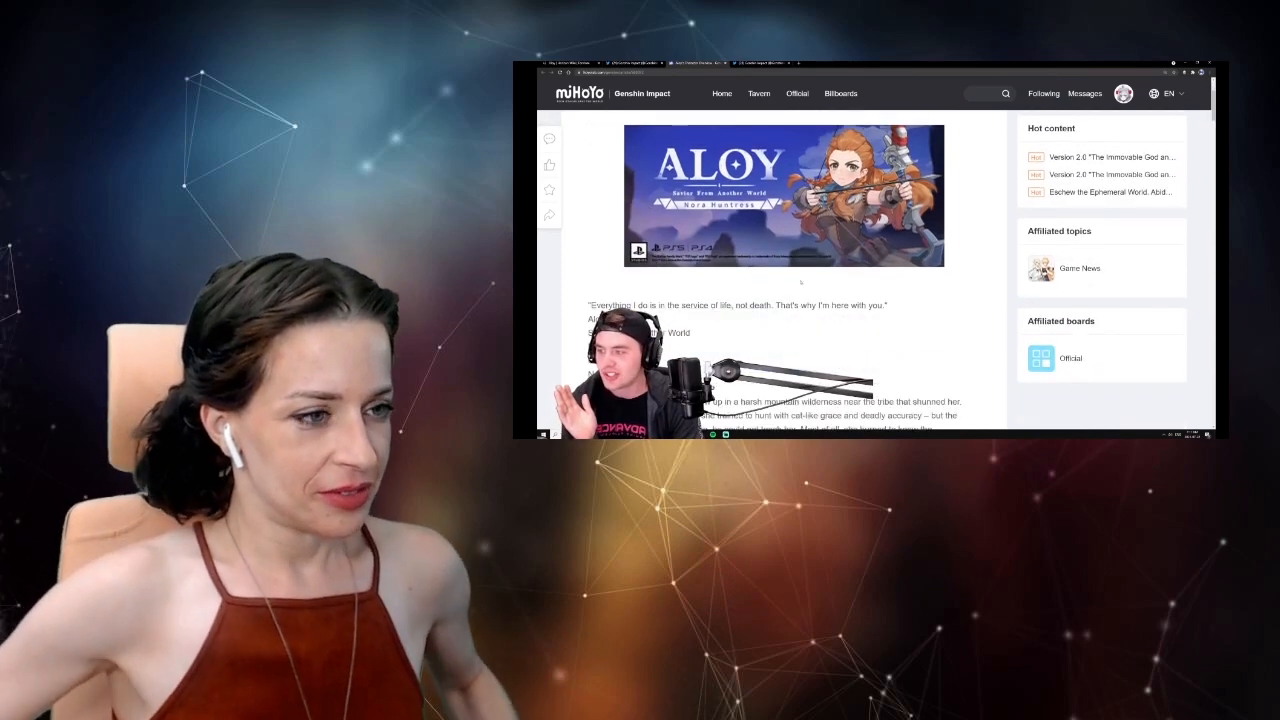
{"action": "scroll", "scroll_direction": "down", "scroll_amount": 3}
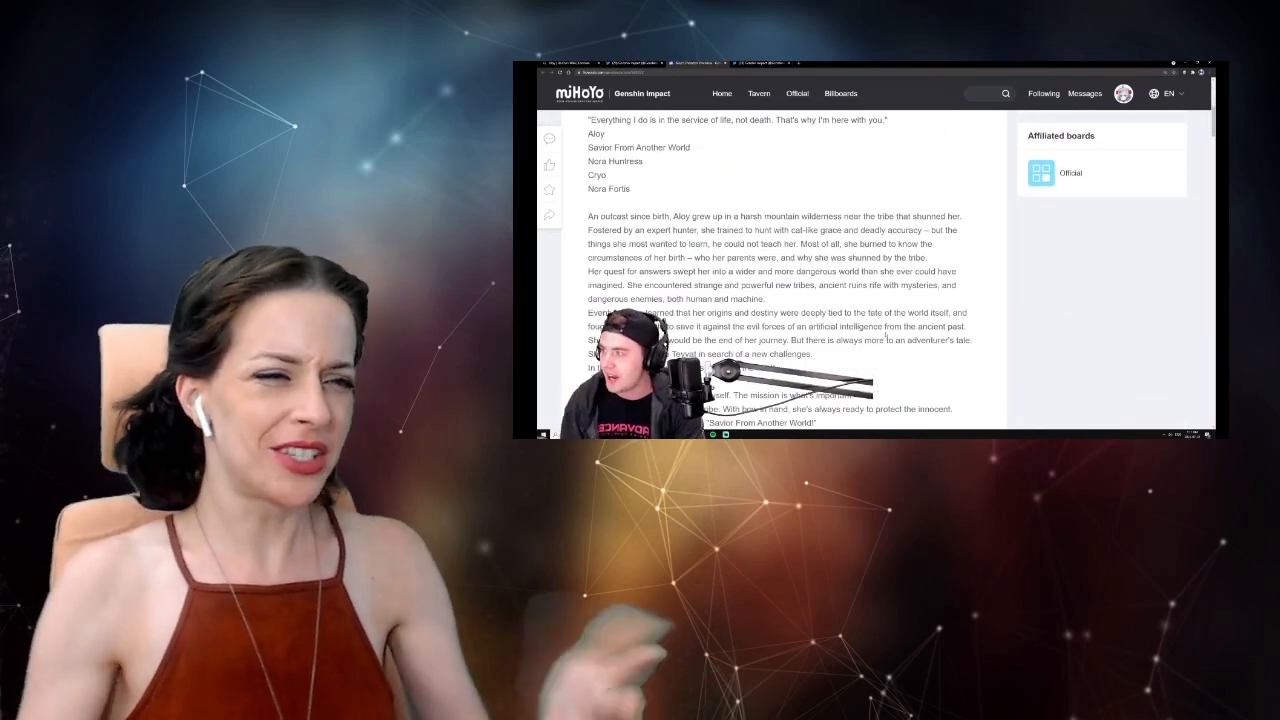
{"action": "scroll", "scroll_direction": "down", "scroll_amount": 3}
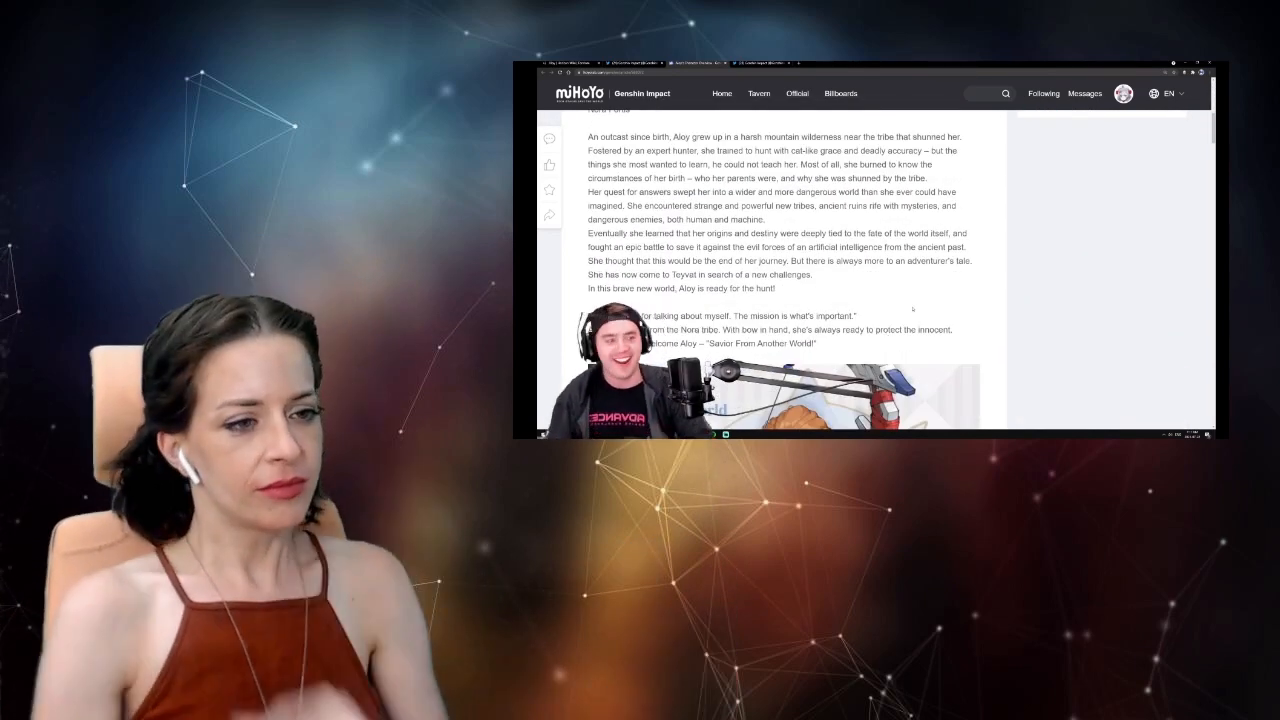